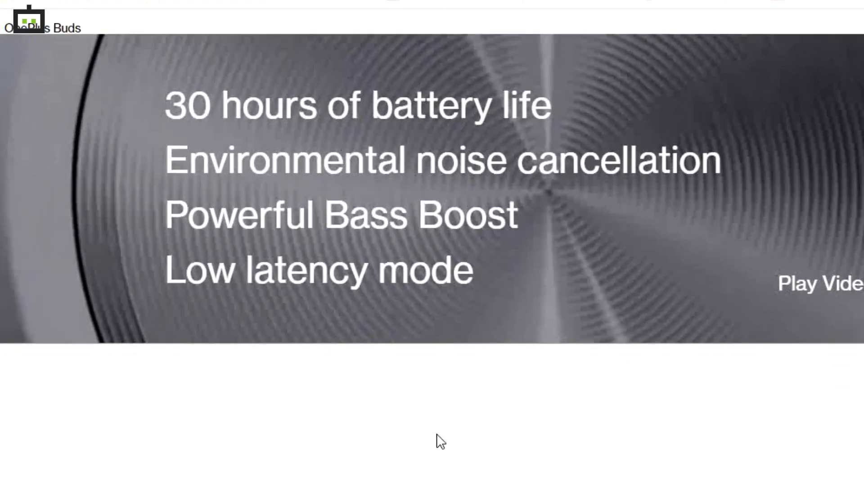
Step: Scroll down through the OnePlus website tour
scroll("down", 3)
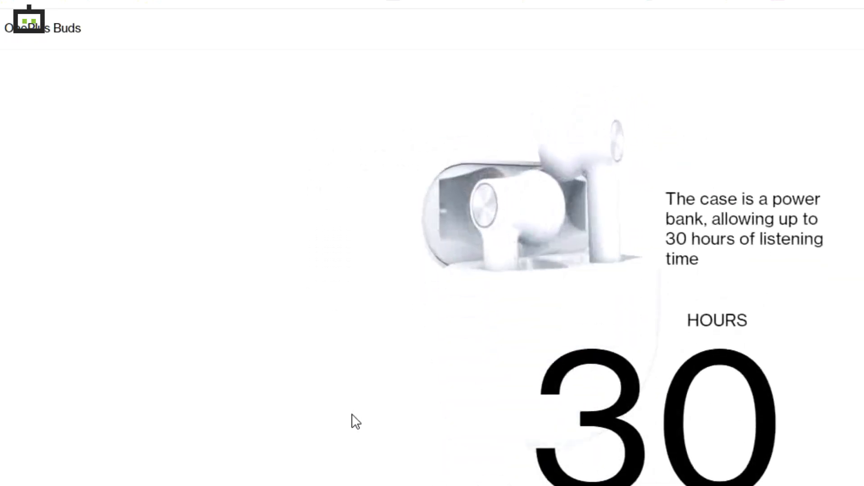
scroll("down", 3)
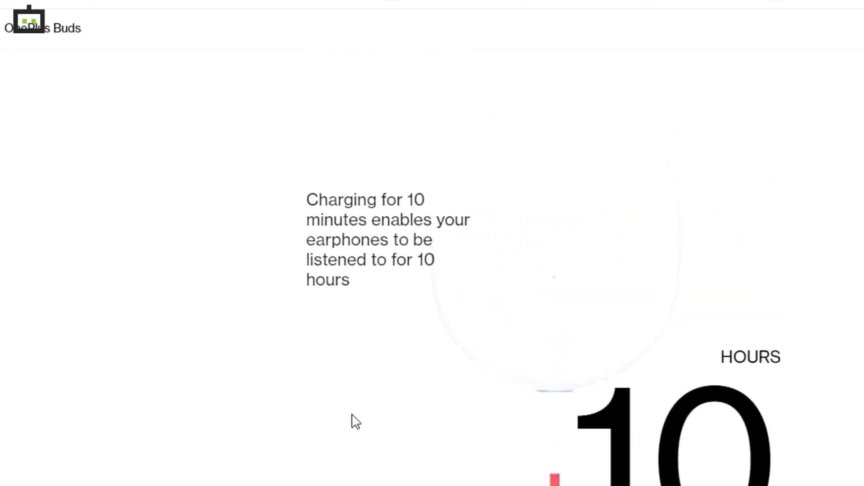
scroll("down", 3)
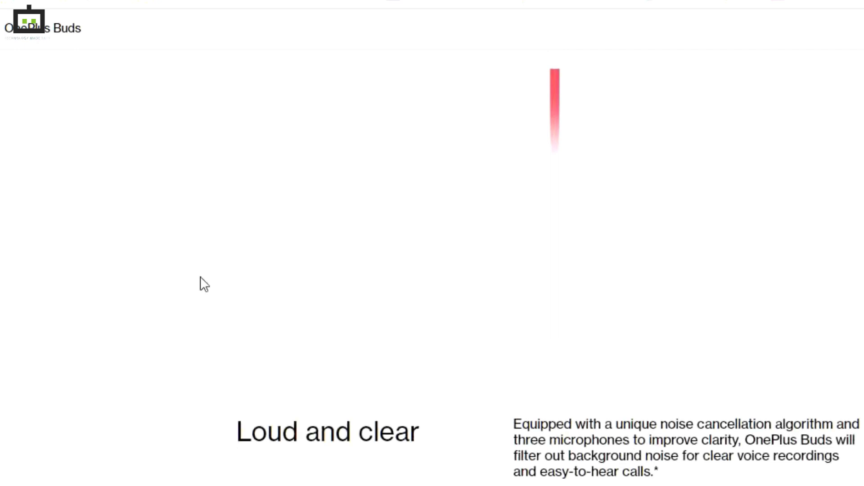
scroll("down", 3)
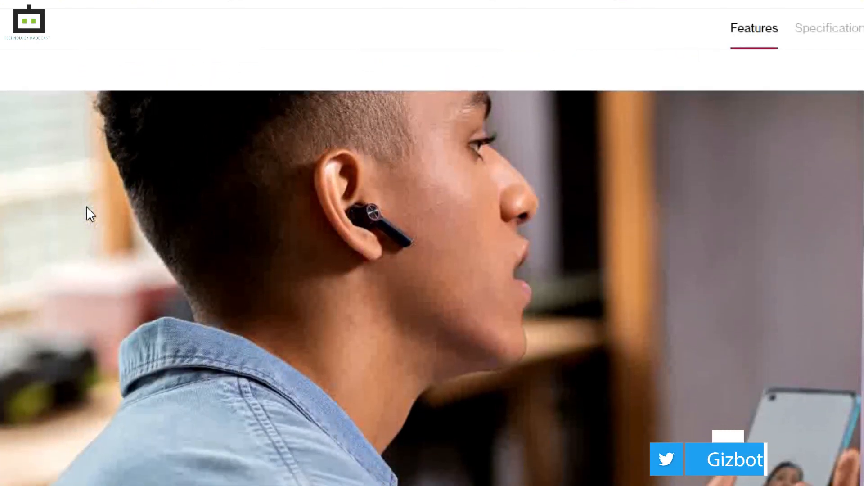
scroll("down", 3)
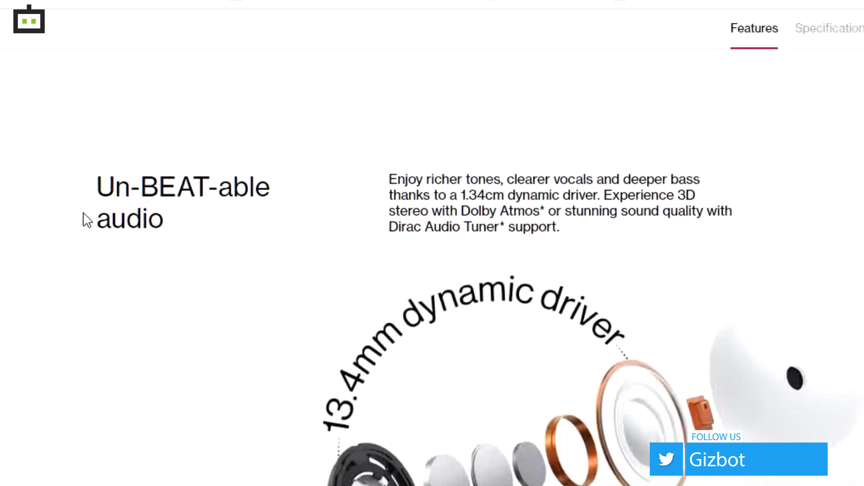
scroll("down", 3)
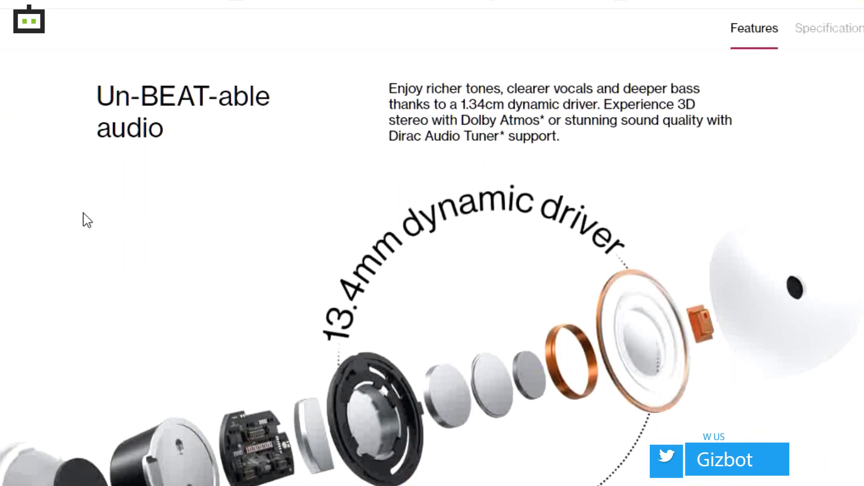
scroll("down", 3)
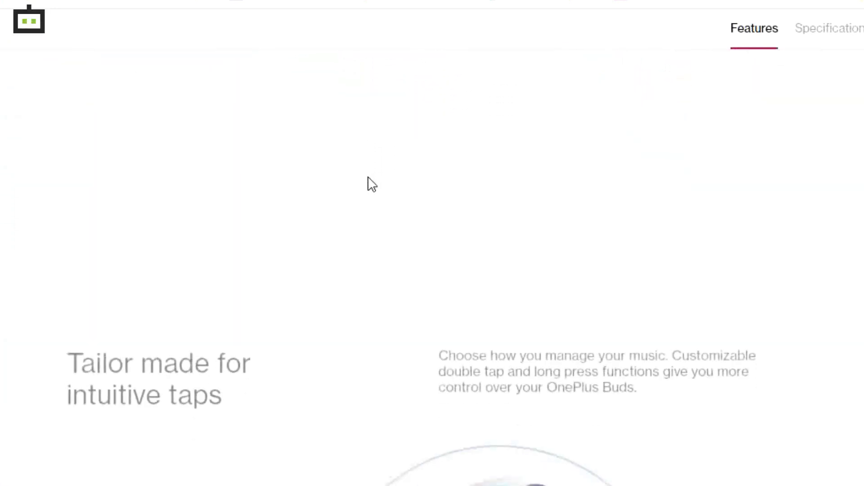
Step: Finish scrolling the OnePlus page, then open Add a device to scan for nearby Bluetooth devices
scroll("down", 3)
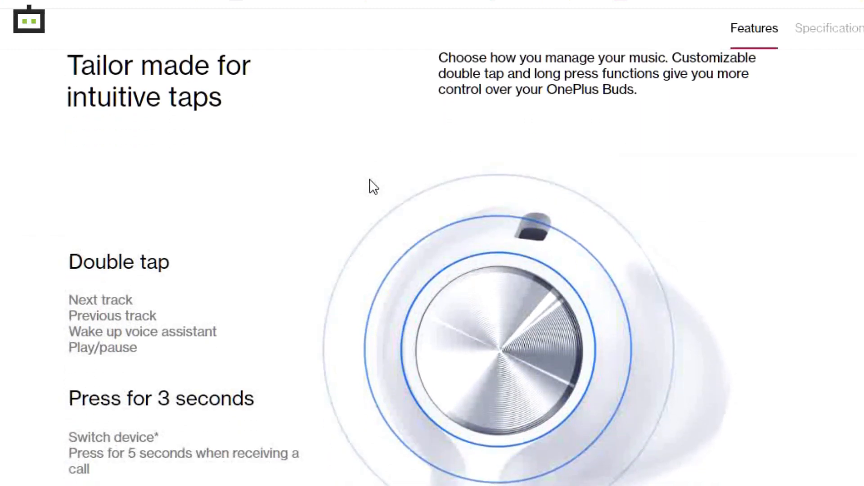
mouse_move(421, 272)
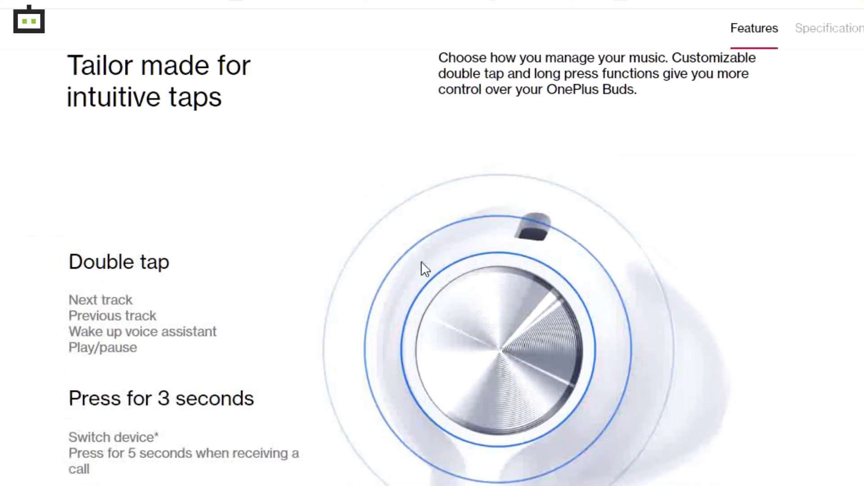
scroll("down", 3)
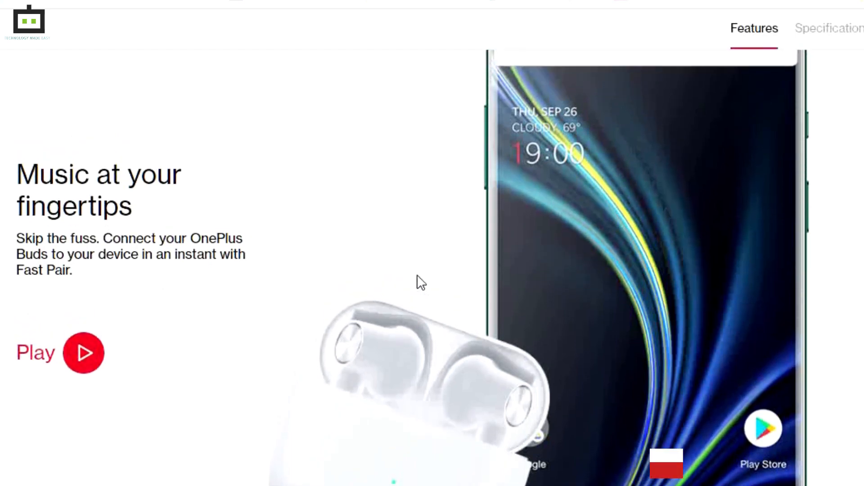
scroll("down", 3)
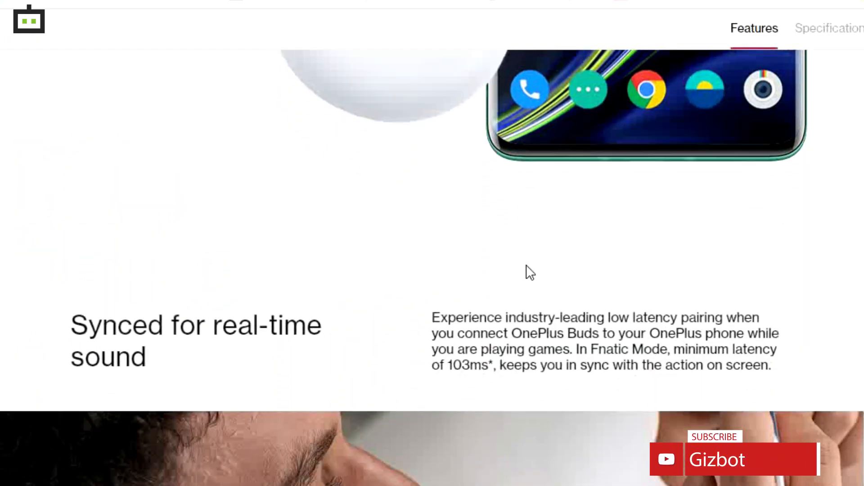
scroll("down", 3)
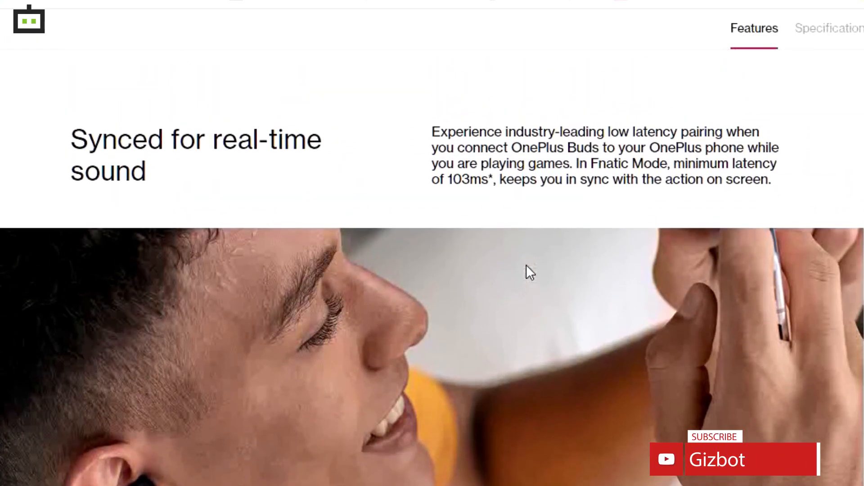
scroll("down", 3)
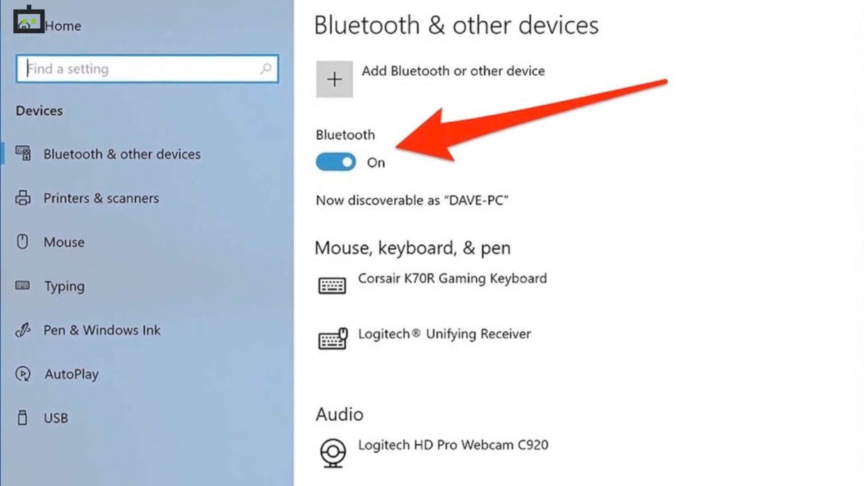
left_click(336, 78)
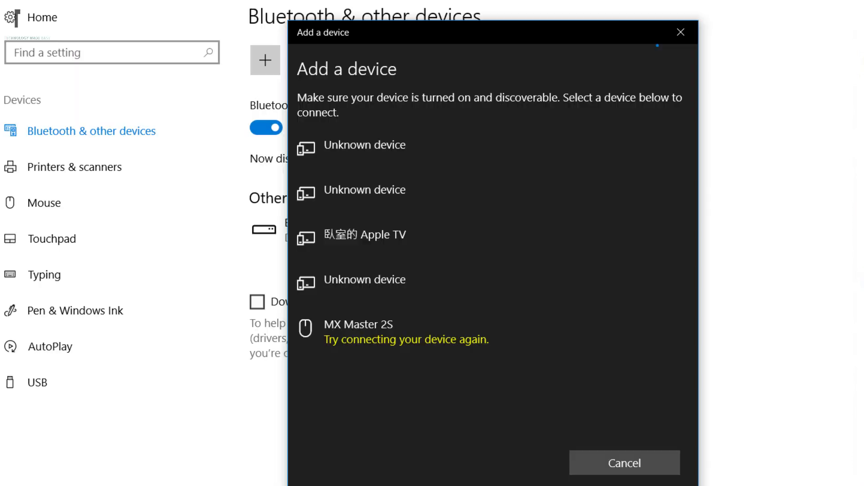